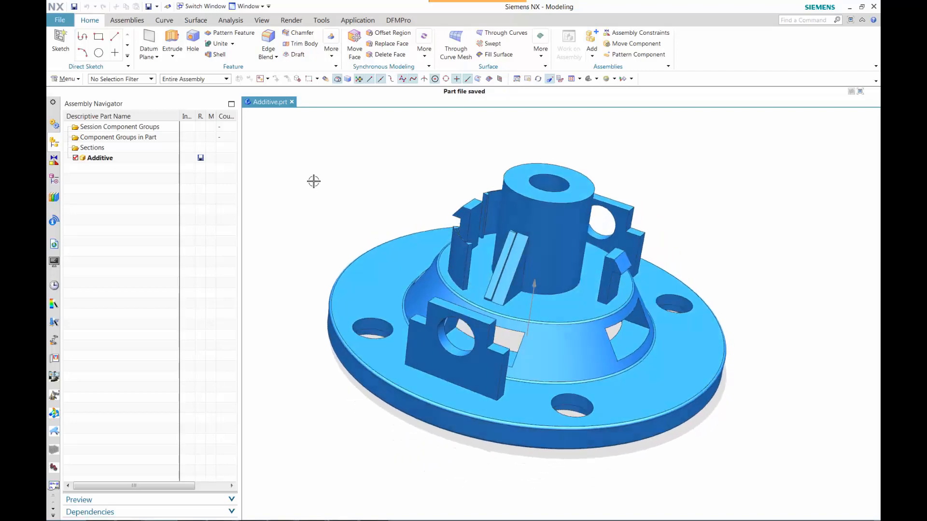
Pick the Additive part's build direction with DFMPro's Select Build Direction and confirm it.
{"action": "left_click", "coordinate": [397, 19]}
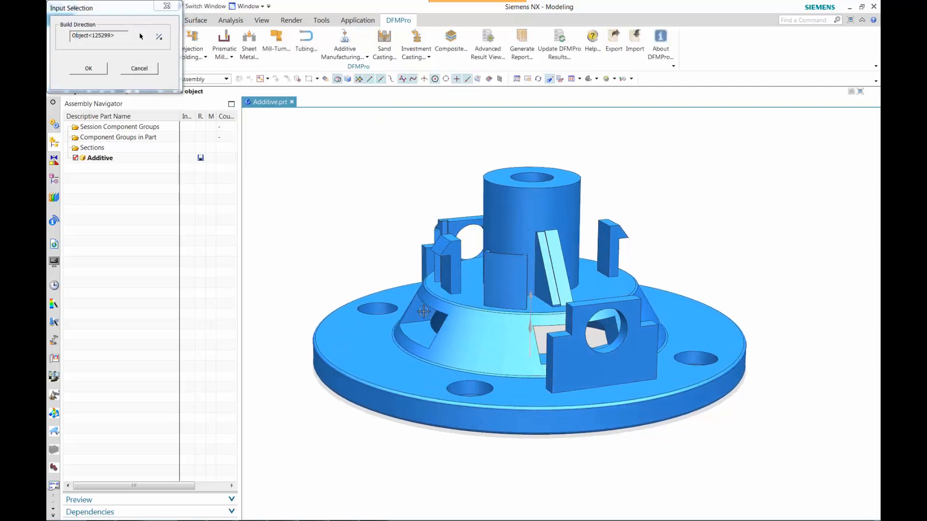
{"action": "left_click", "coordinate": [344, 44]}
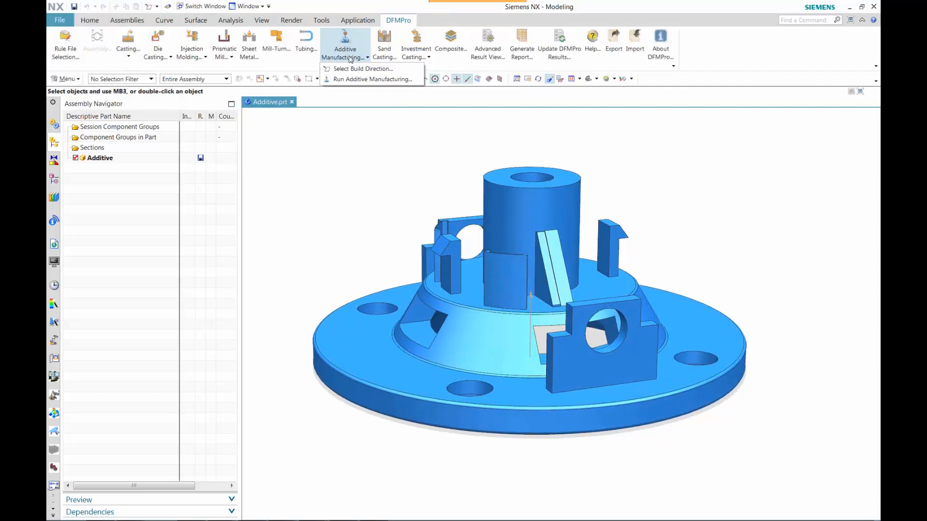
Run the additive check (6 errors, 3 warnings) and view Fillet Radius and Gap Between Faces failures.
{"action": "left_click", "coordinate": [371, 79]}
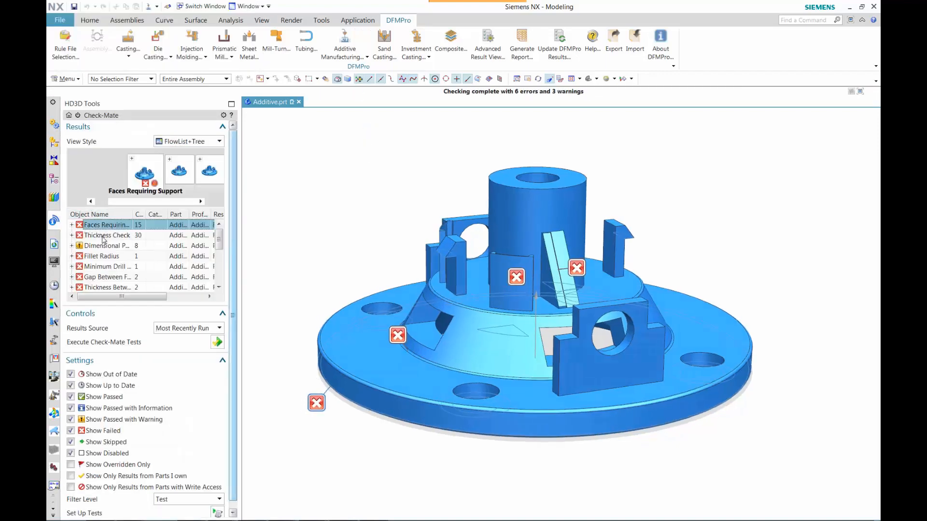
{"action": "left_click", "coordinate": [102, 256]}
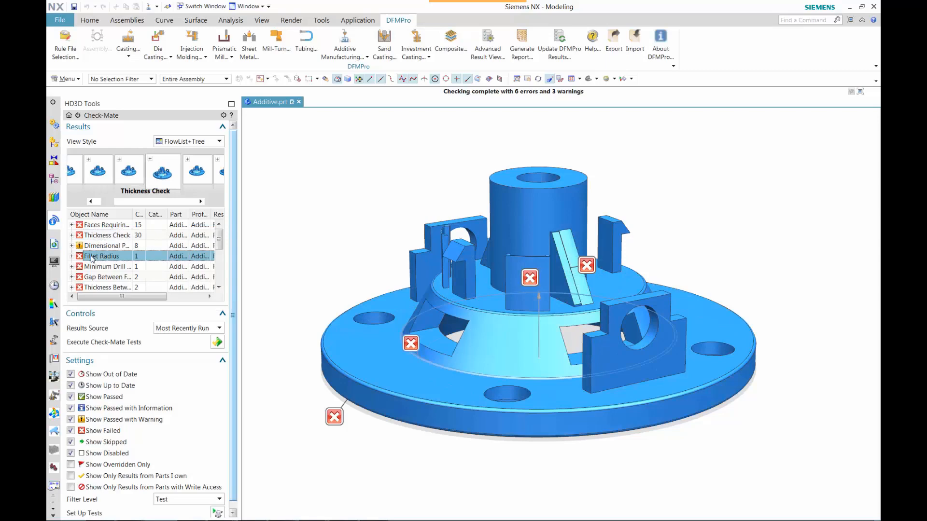
{"action": "left_click", "coordinate": [106, 277]}
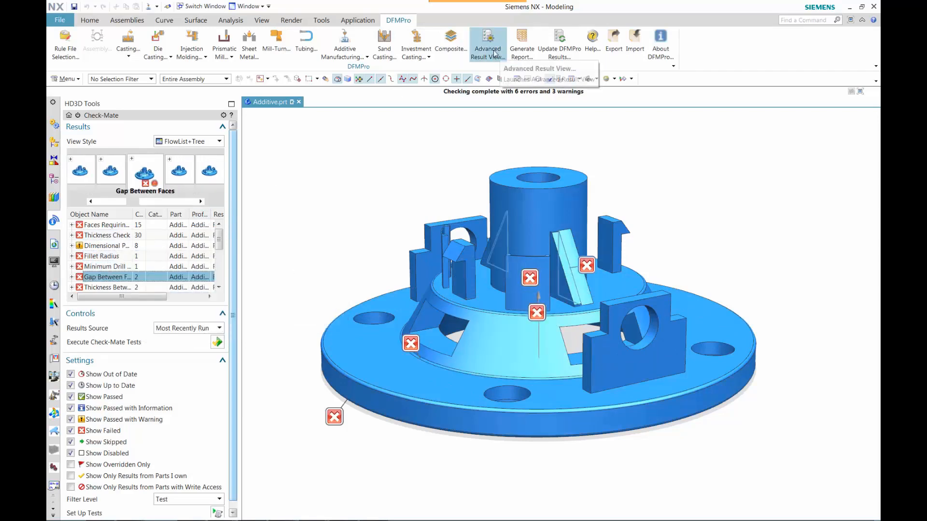
Open the Advanced Result View and select Faces Requiring Support instance 2.
{"action": "left_click", "coordinate": [487, 41]}
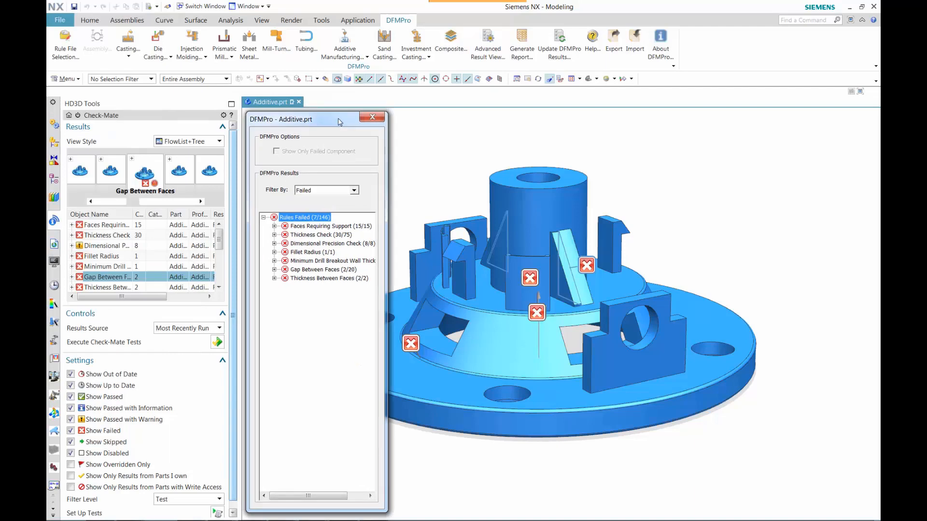
{"action": "left_click", "coordinate": [330, 226]}
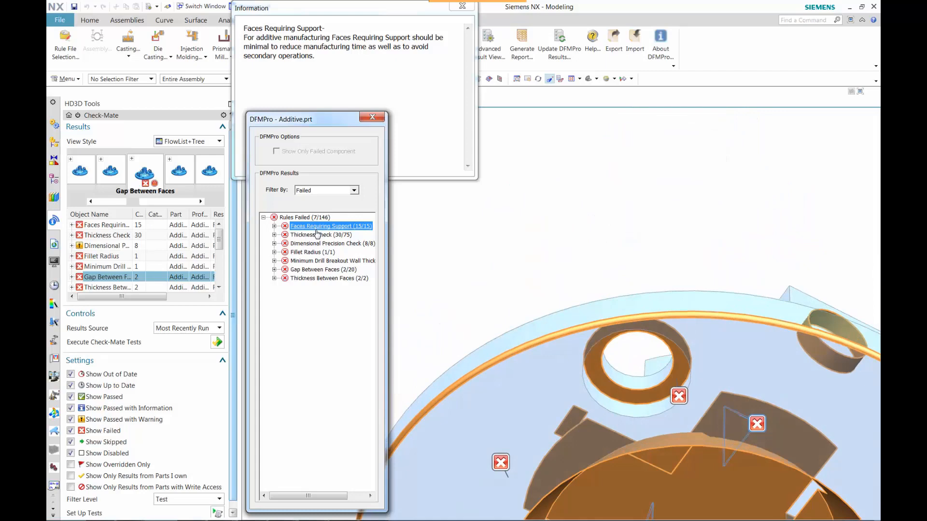
{"action": "left_click", "coordinate": [274, 226]}
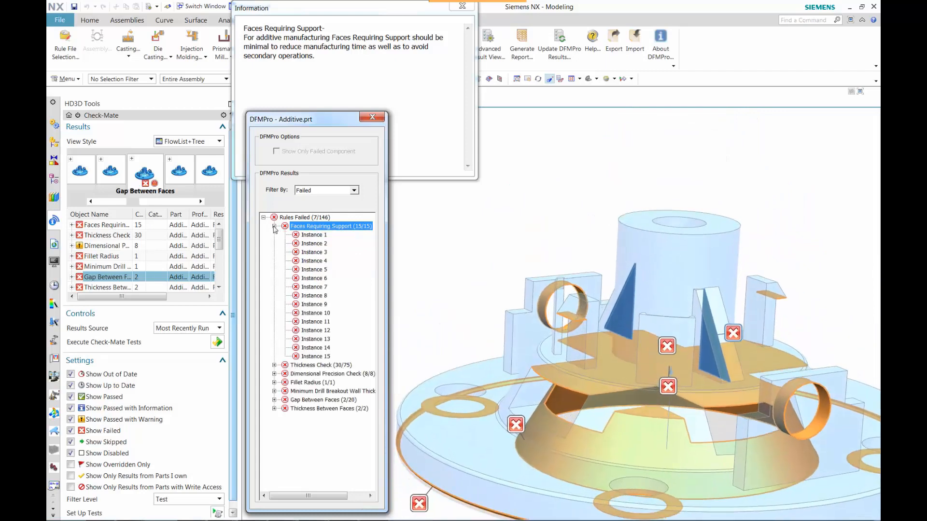
{"action": "left_click", "coordinate": [313, 242]}
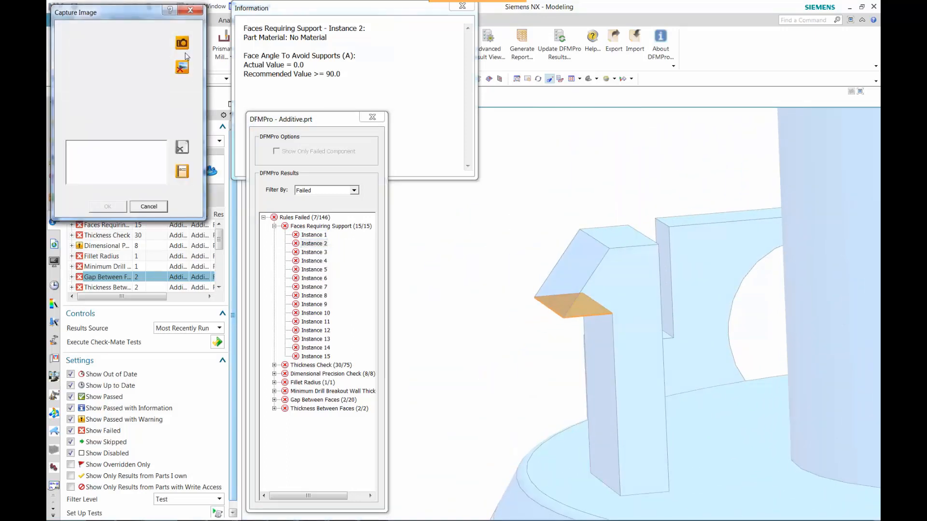
Capture an image of that face with the note 'this face might require support'.
{"action": "left_click", "coordinate": [181, 42]}
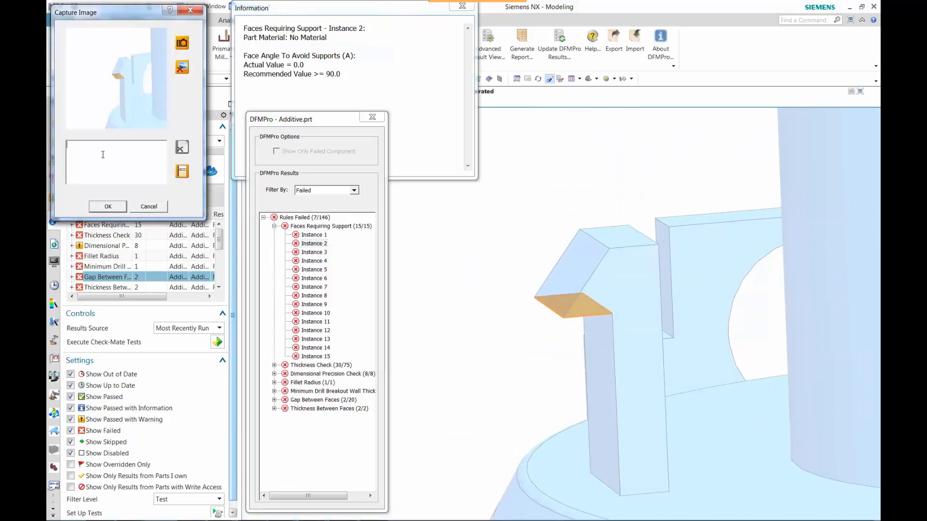
{"action": "type", "text": "this face"}
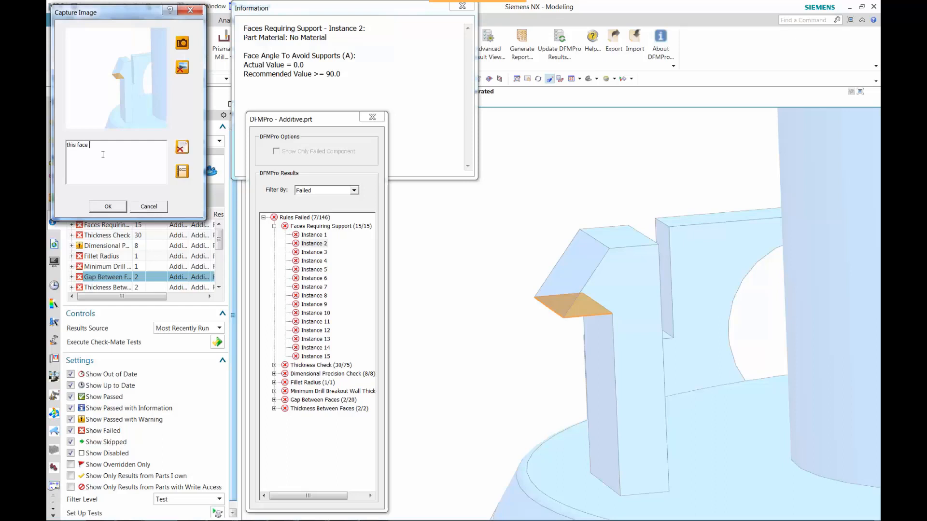
{"action": "type", "text": "might require support"}
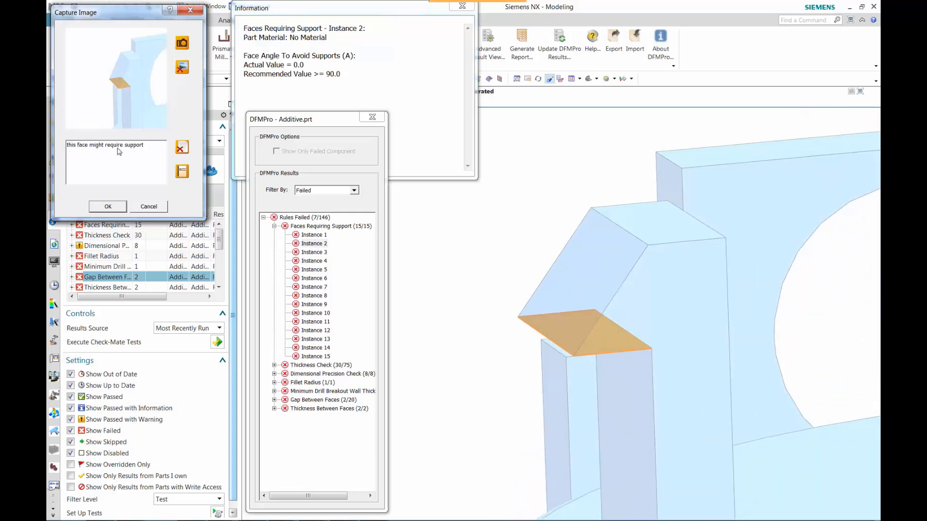
Open the Faces Requiring Support help from instance 2's context menu and scroll through it.
{"action": "right_click", "coordinate": [313, 242]}
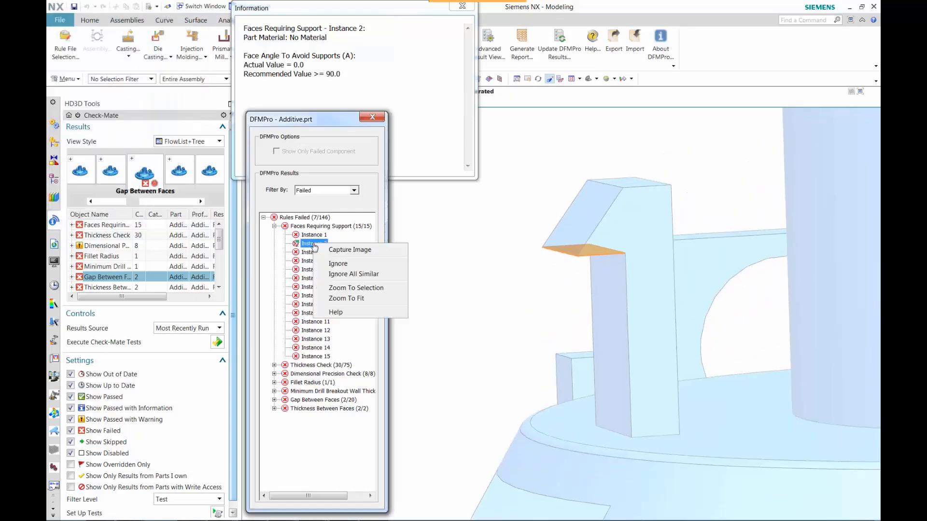
{"action": "left_click", "coordinate": [335, 312]}
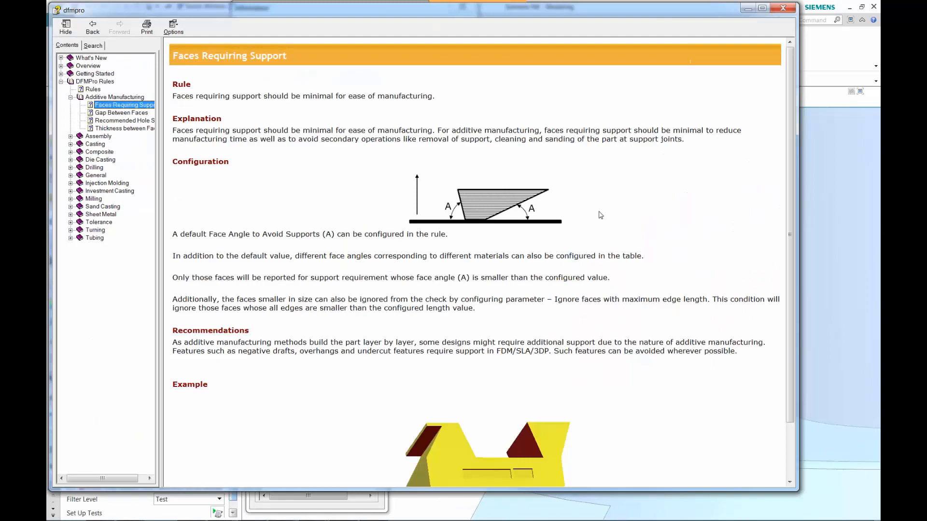
{"action": "scroll", "scroll_direction": "down", "scroll_amount": 3}
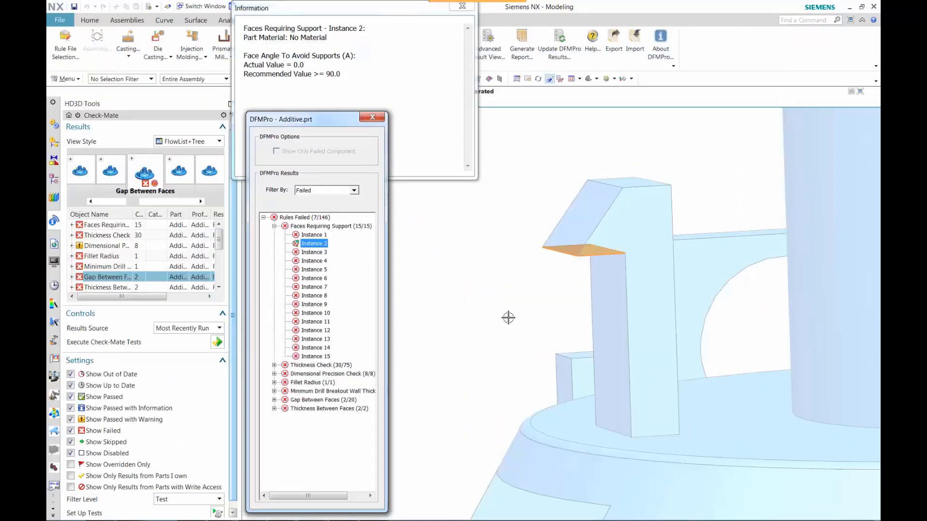
Review Thickness Check and Fillet Radius failures, read the help, and select Fillet Radius instance 1.
{"action": "left_click", "coordinate": [314, 234]}
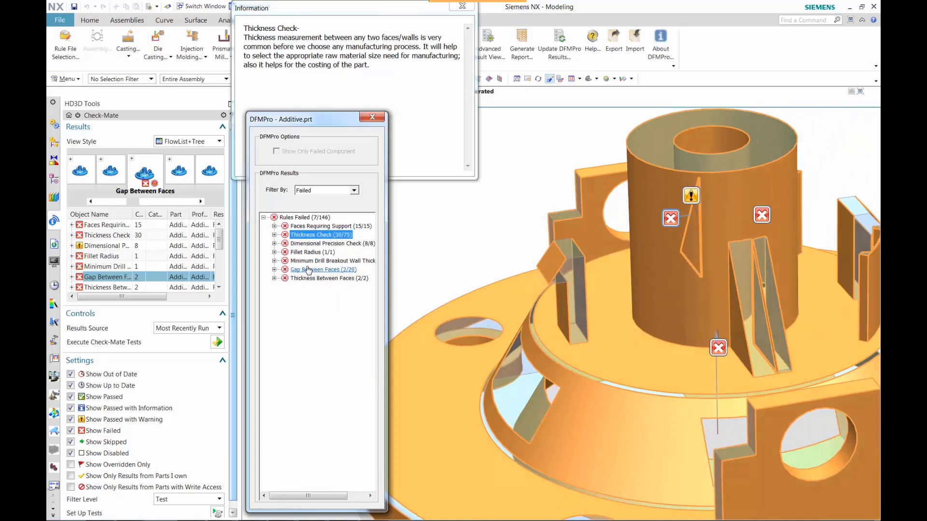
{"action": "left_click", "coordinate": [312, 252]}
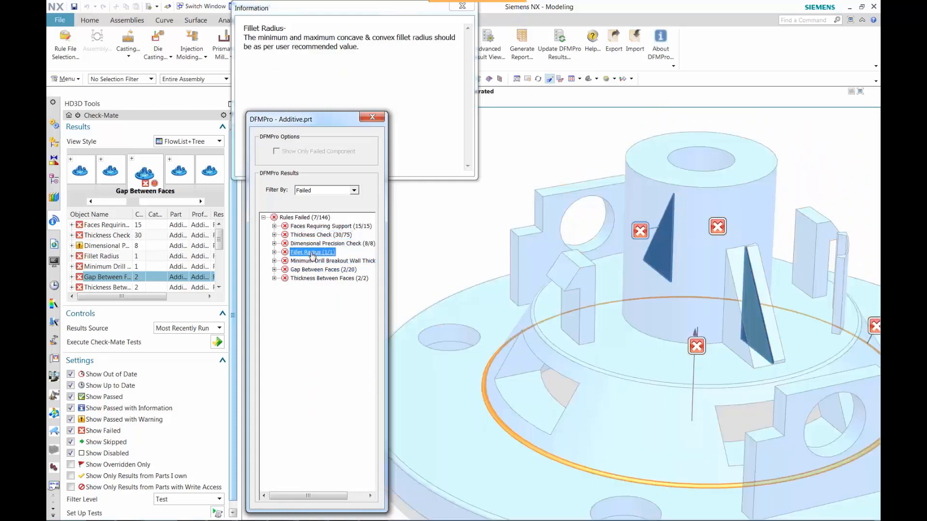
{"action": "double_click", "coordinate": [312, 253]}
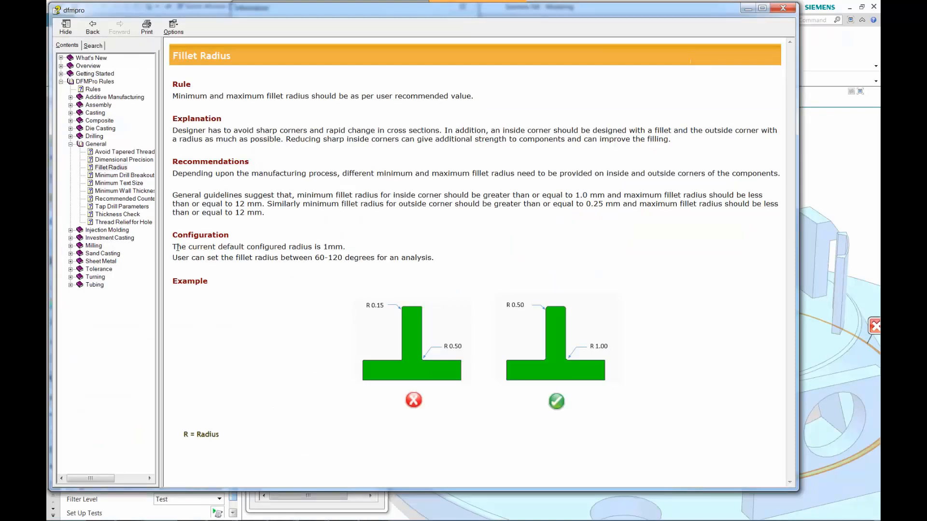
{"action": "left_click_drag", "start_coordinate": [173, 246], "coordinate": [433, 257]}
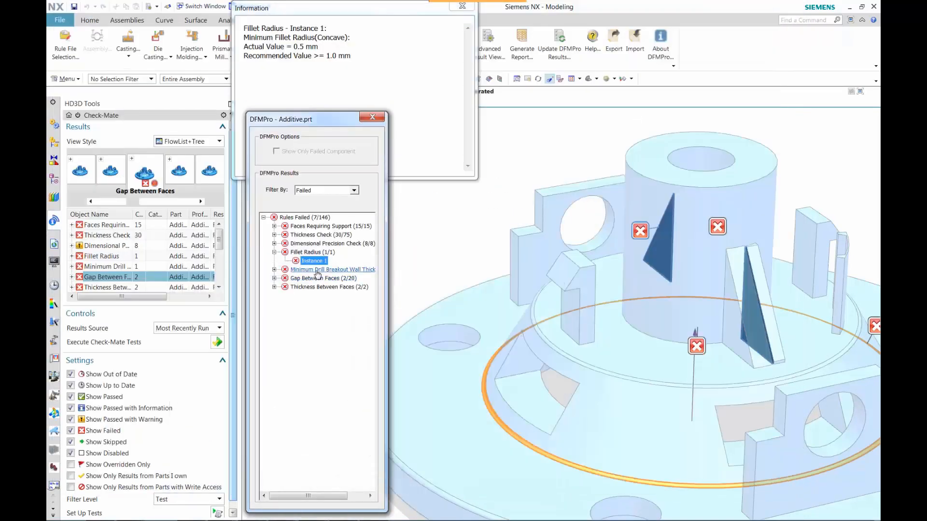
{"action": "left_click", "coordinate": [329, 278]}
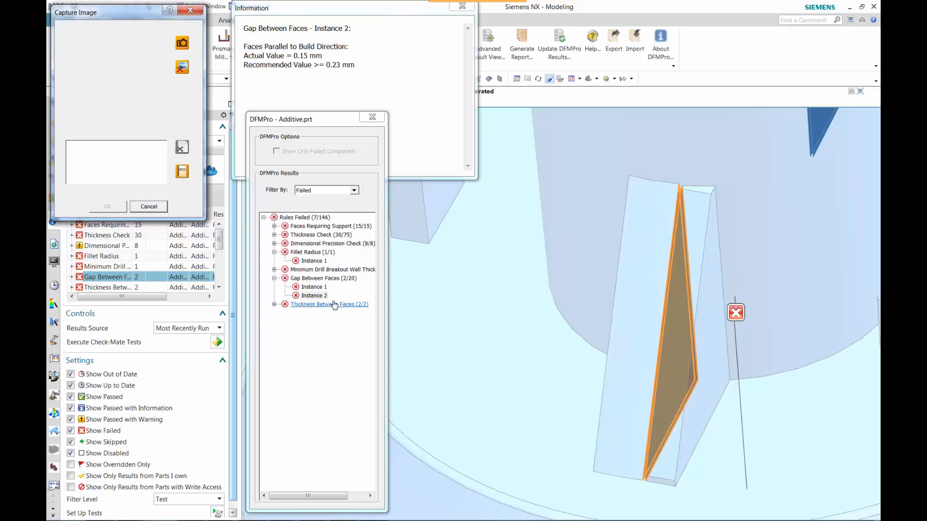
Save an image of Gap Between Faces instance 2 annotated 'need to close these gaps'.
{"action": "left_click", "coordinate": [182, 42]}
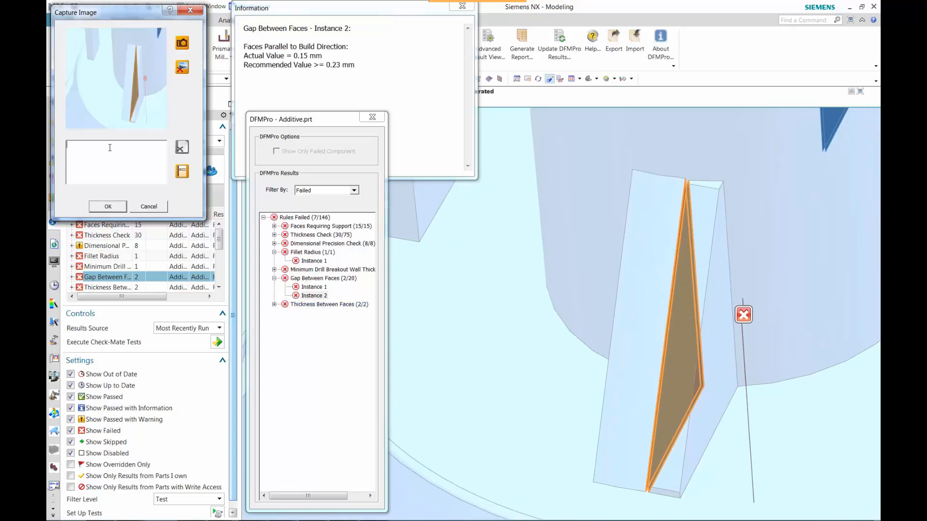
{"action": "type", "text": "need to close"}
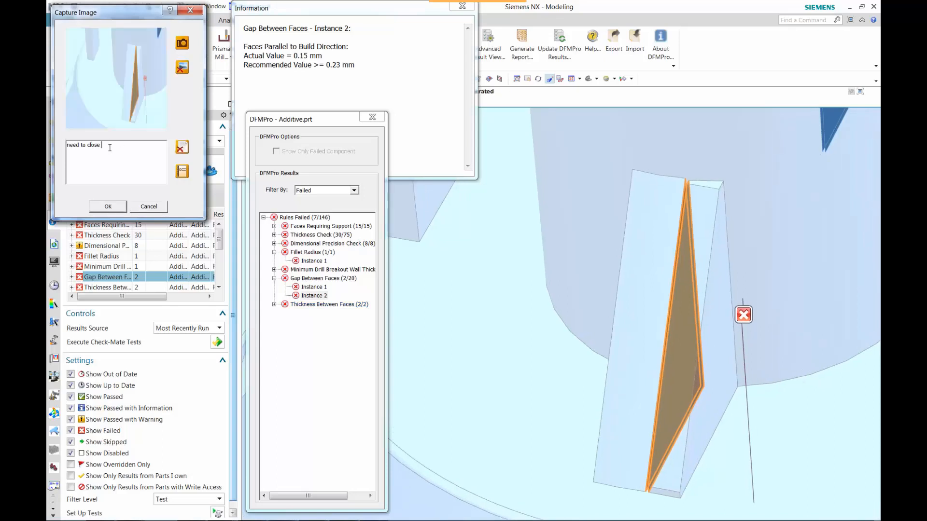
{"action": "type", "text": "these gaps"}
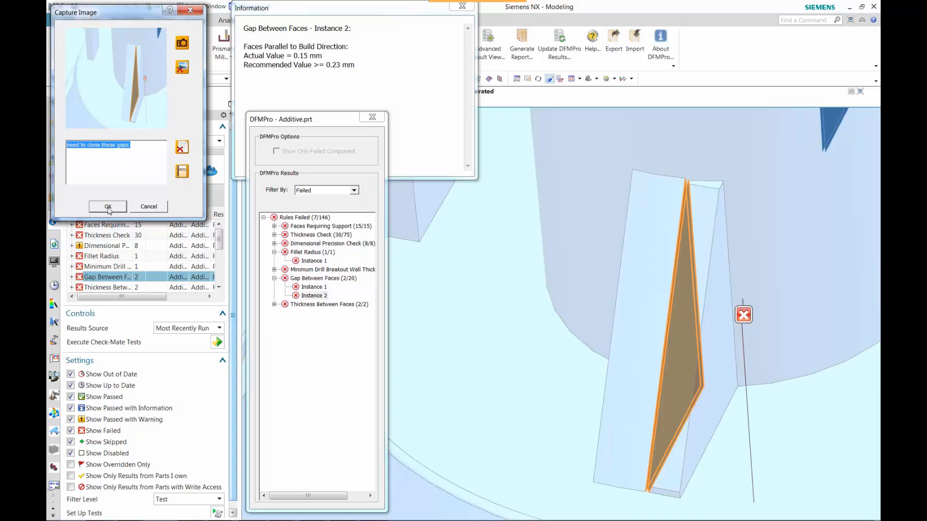
{"action": "left_click", "coordinate": [108, 206]}
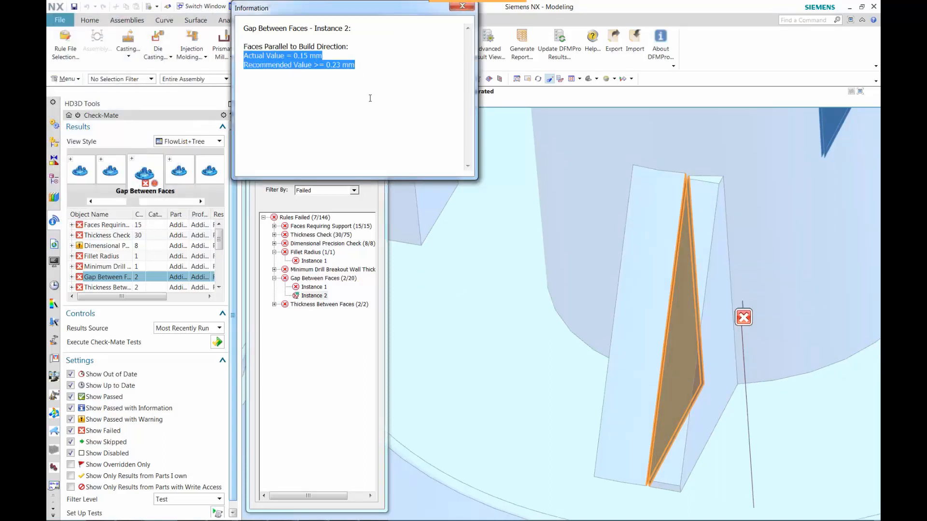
{"action": "left_click", "coordinate": [313, 295]}
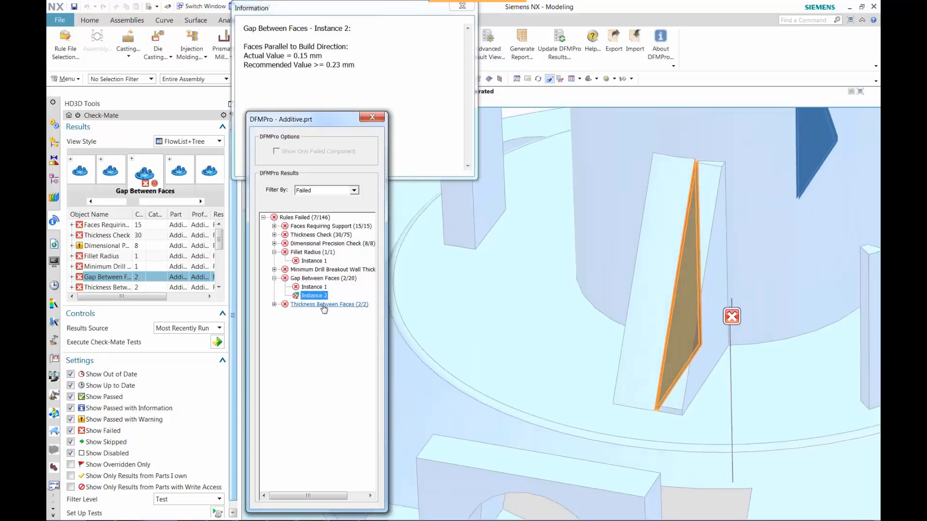
Inspect Thickness Between Faces instance 2 and open that rule's help page.
{"action": "left_click", "coordinate": [329, 304]}
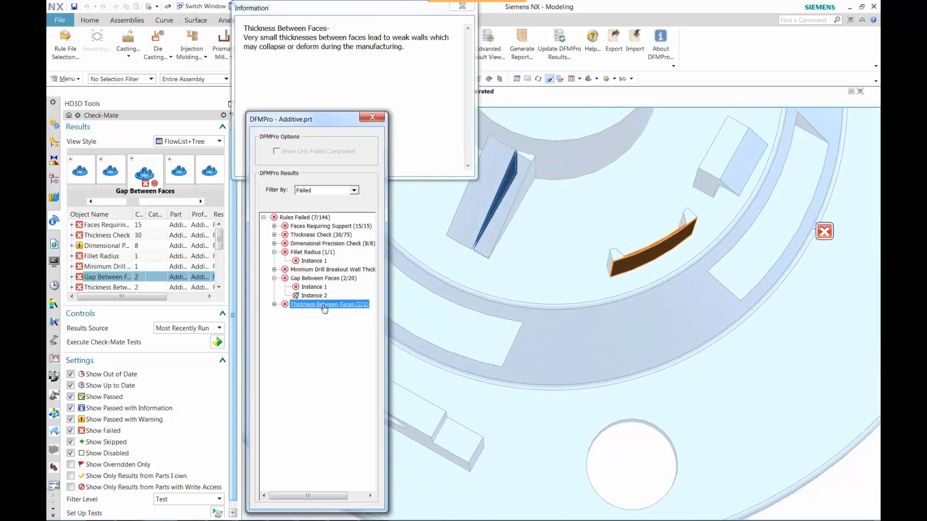
{"action": "left_click", "coordinate": [275, 307]}
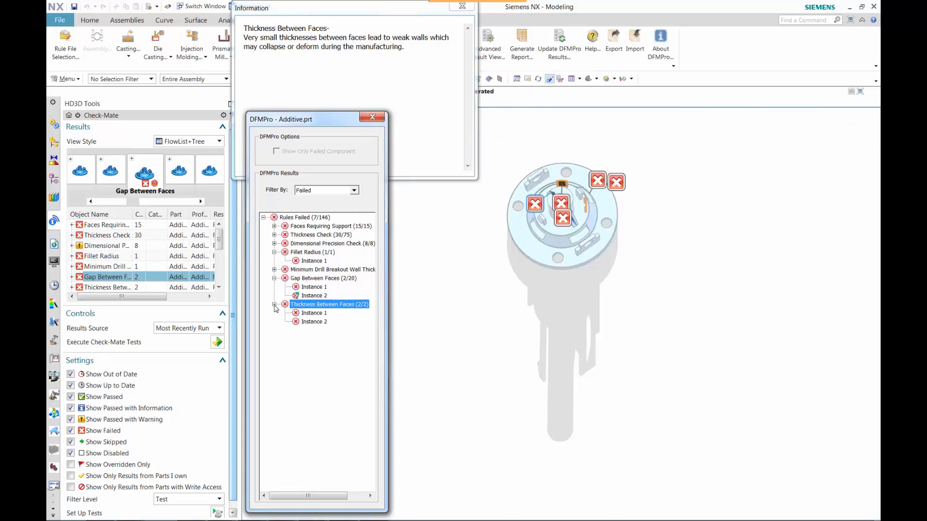
{"action": "left_click", "coordinate": [313, 321]}
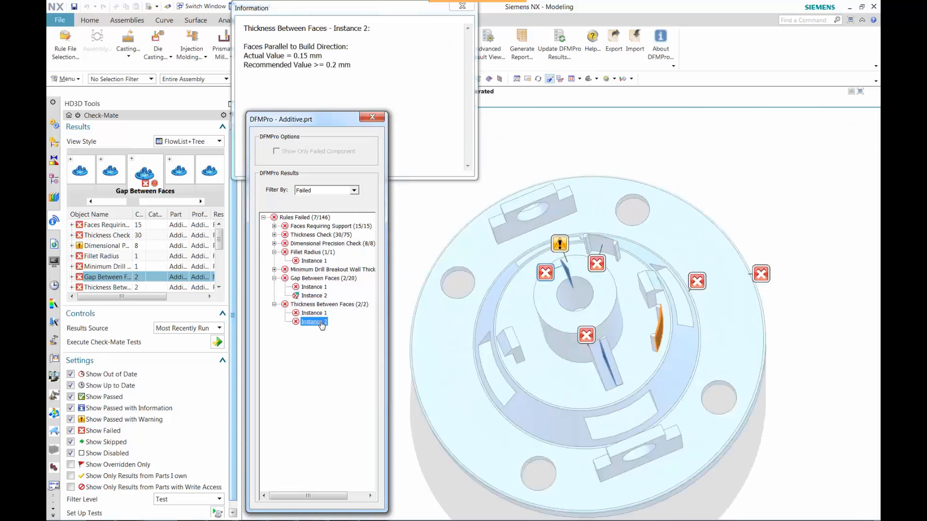
{"action": "right_click", "coordinate": [313, 321]}
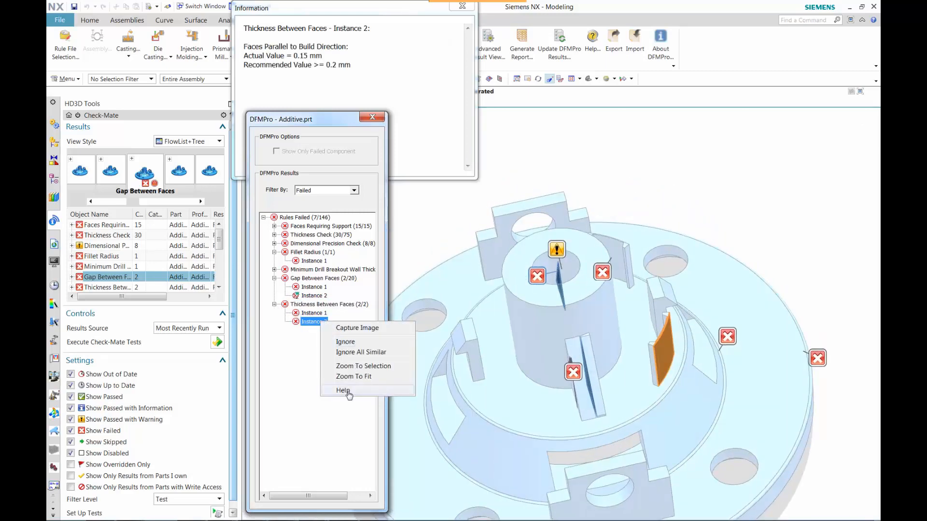
{"action": "left_click", "coordinate": [343, 390]}
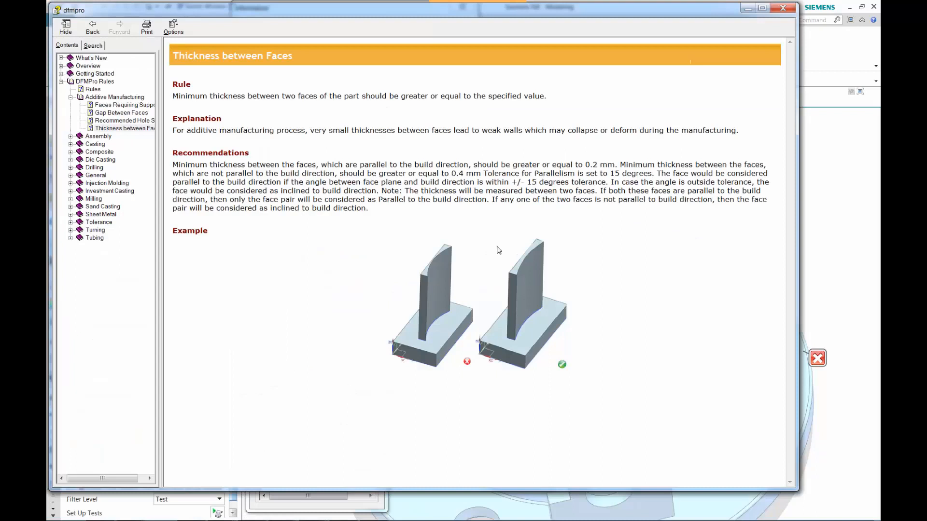
Generate the DFMPro analysis report for the Additive part and open it in Excel.
{"action": "left_click_drag", "start_coordinate": [415, 165], "coordinate": [618, 164]}
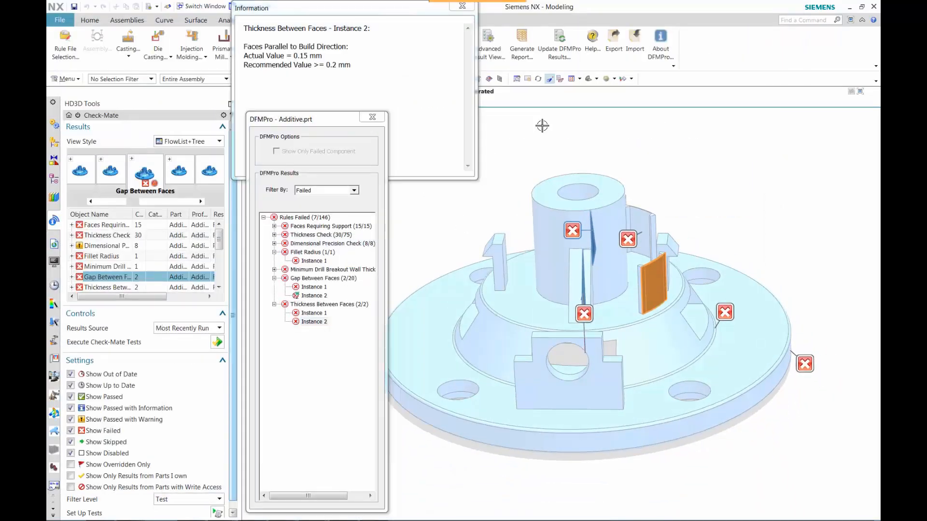
{"action": "left_click", "coordinate": [522, 41]}
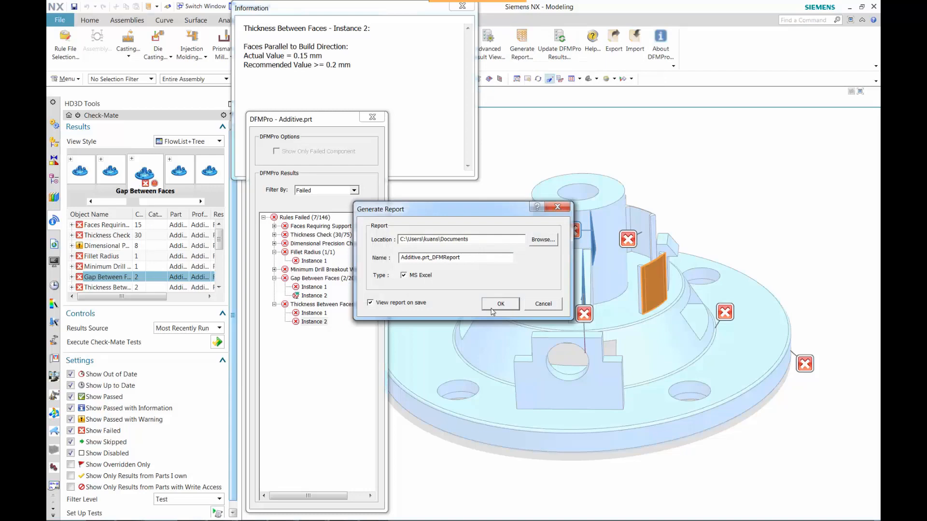
{"action": "left_click", "coordinate": [500, 303]}
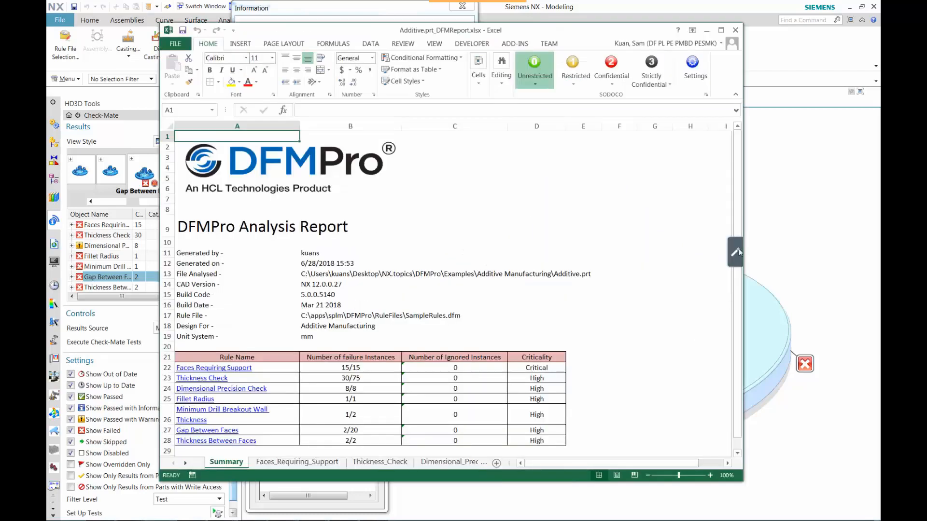
Browse the Faces_Requiring_Support and Thickness_Check sheets, then close Excel and the DFMPro results window.
{"action": "scroll", "scroll_direction": "down", "scroll_amount": 3}
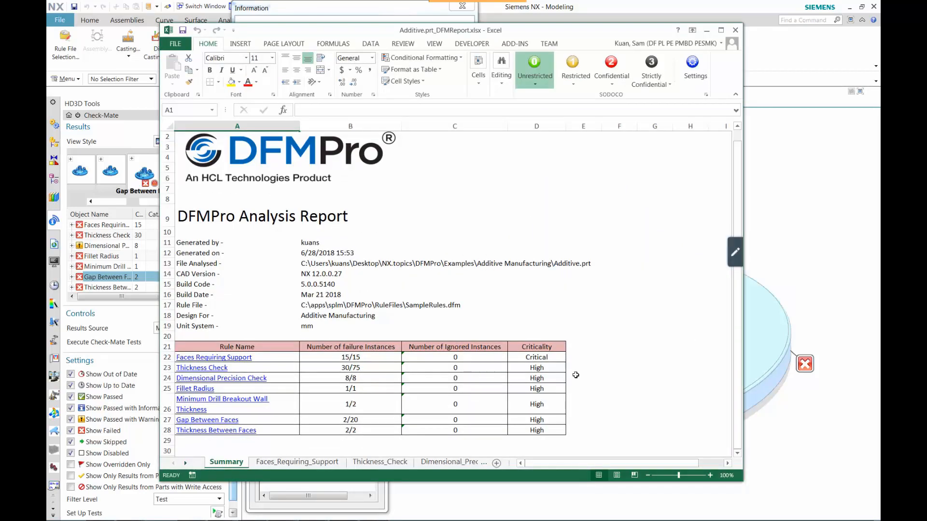
{"action": "left_click", "coordinate": [296, 461]}
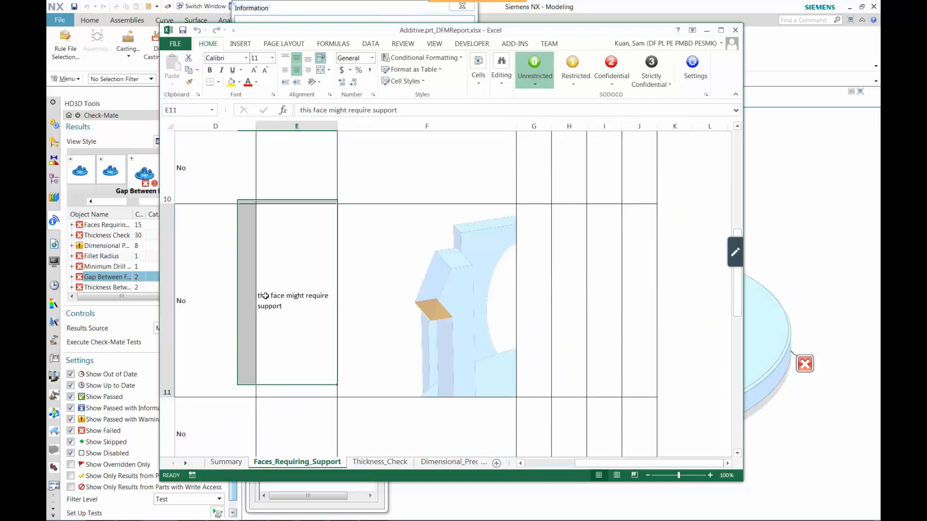
{"action": "left_click", "coordinate": [379, 462]}
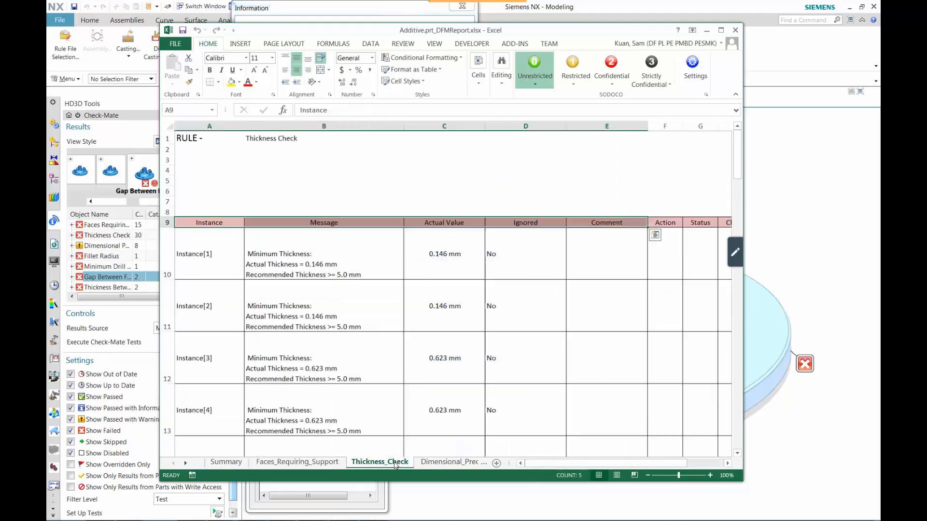
{"action": "left_click", "coordinate": [327, 462]}
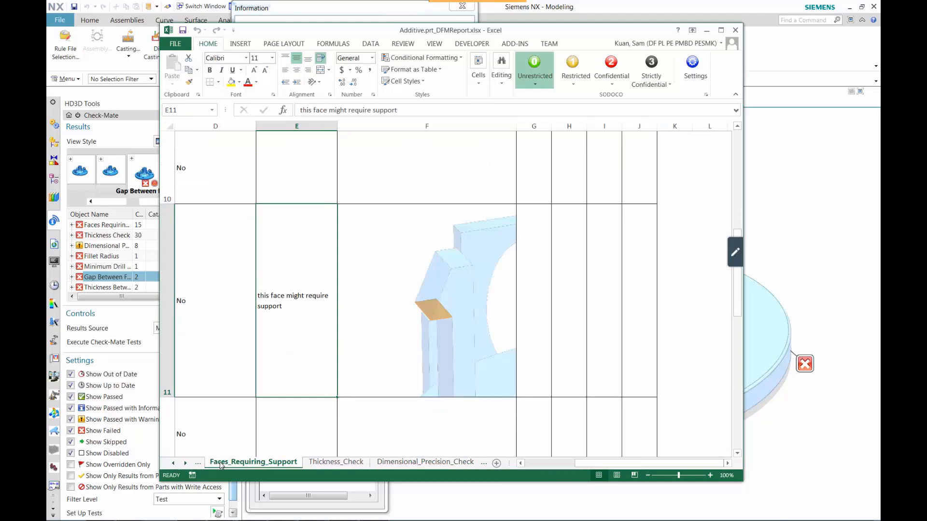
{"action": "left_click", "coordinate": [226, 462]}
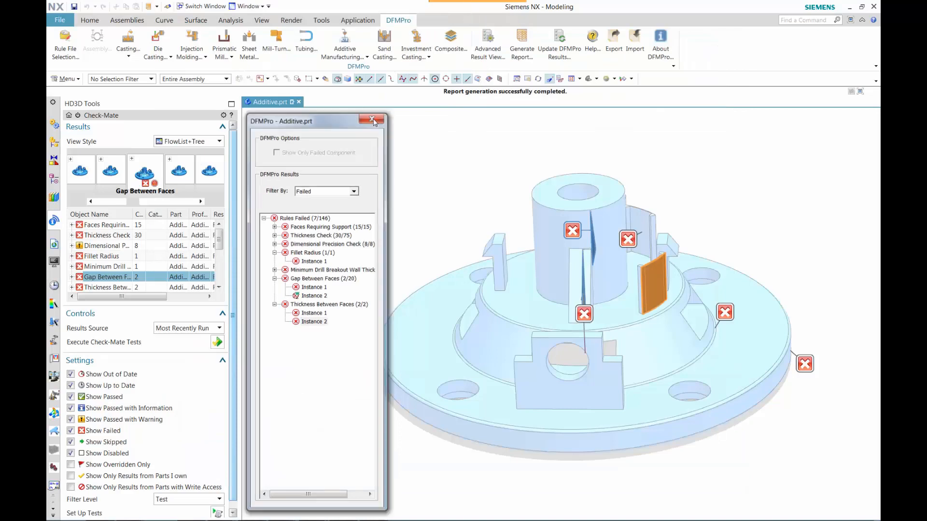
{"action": "left_click", "coordinate": [372, 121]}
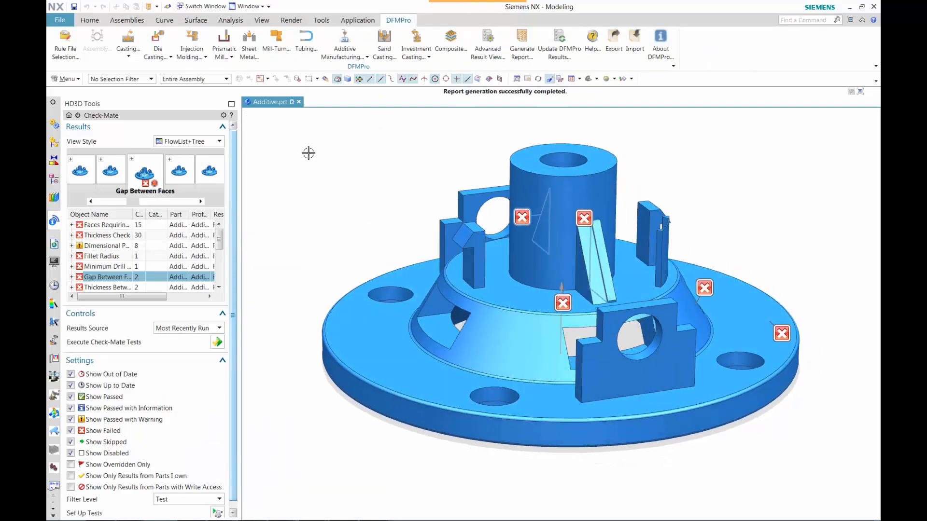